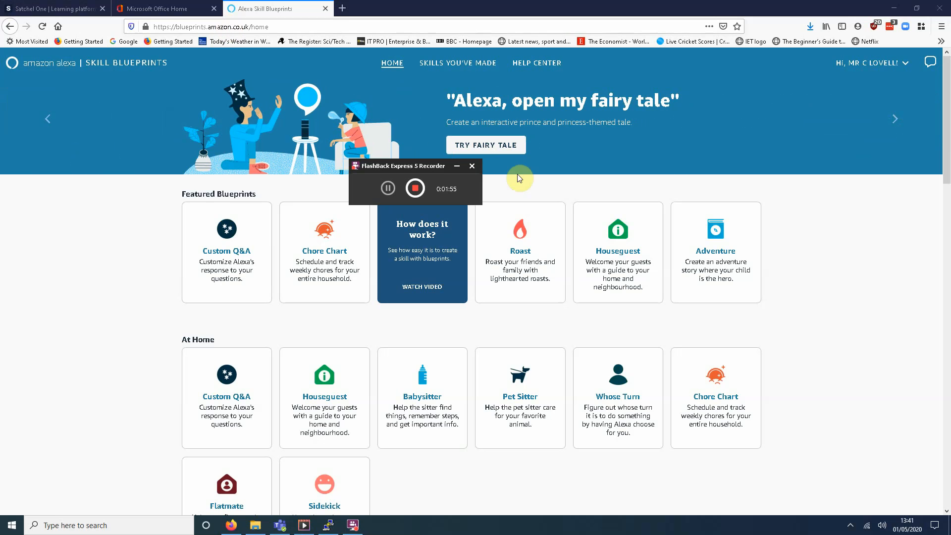
Step: Browse the blueprint catalogue down to the Roast blueprint
left_click(472, 166)
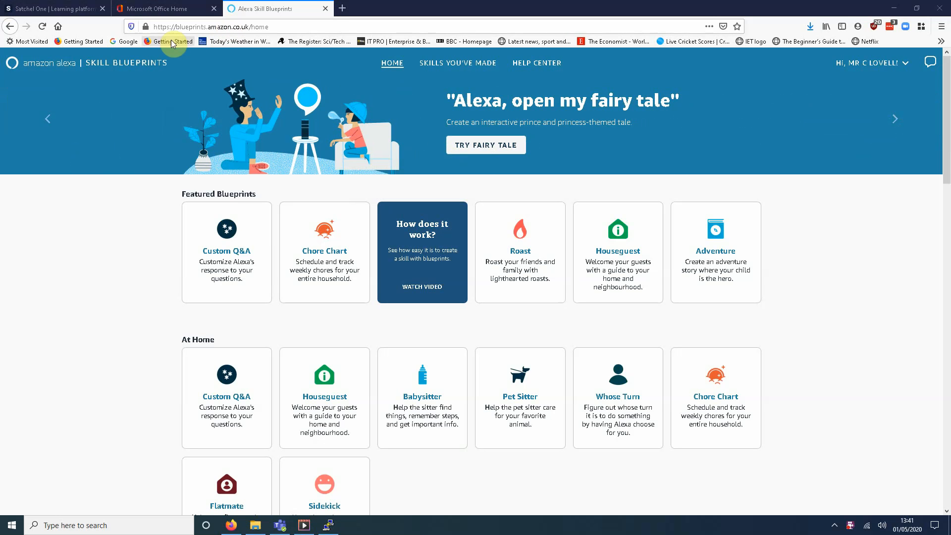
mouse_move(820, 93)
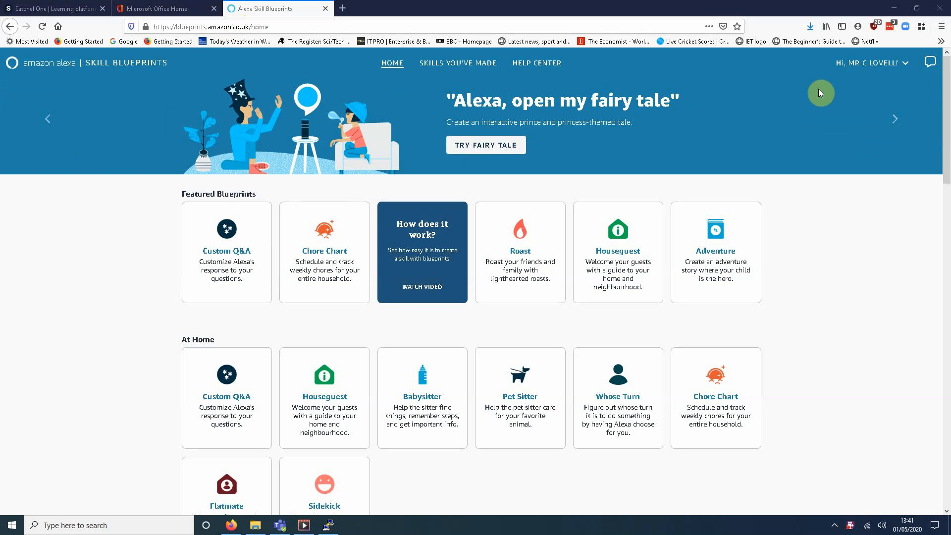
mouse_move(721, 248)
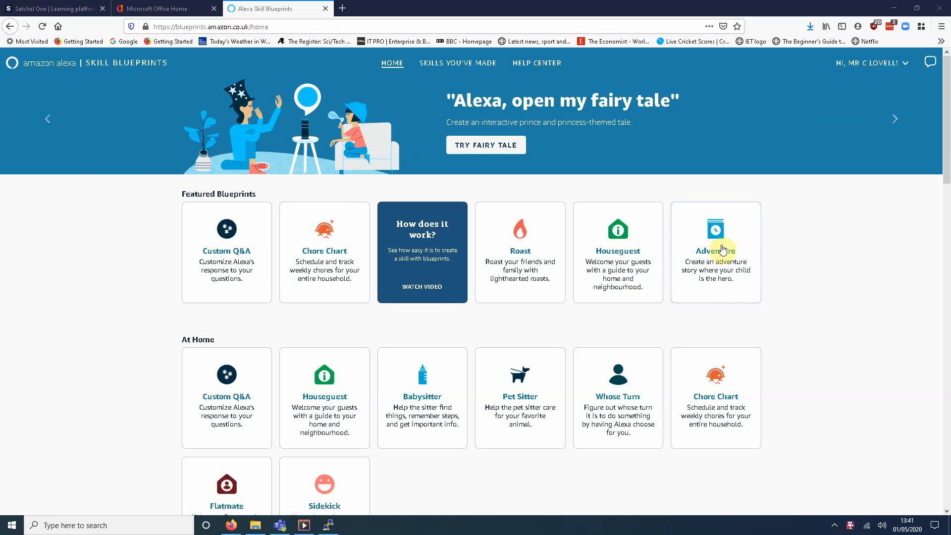
mouse_move(218, 258)
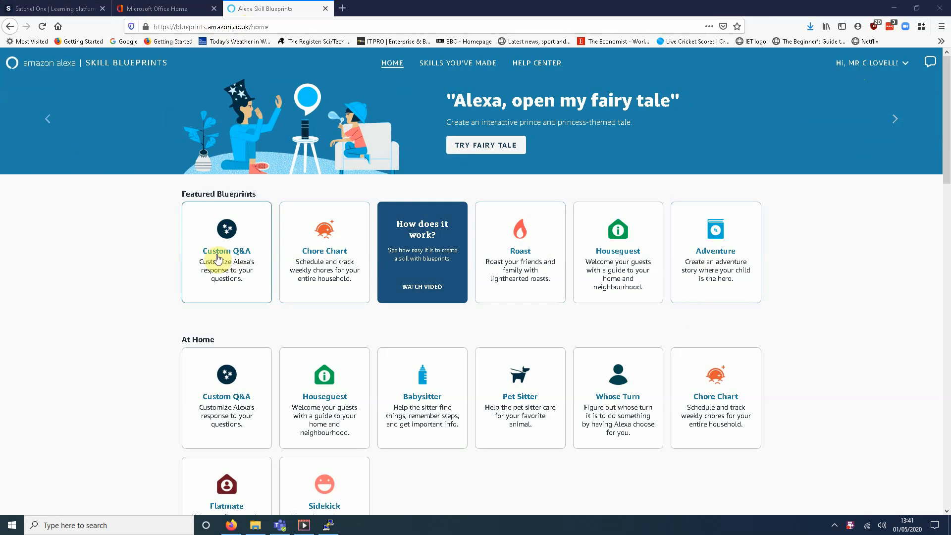
mouse_move(390, 264)
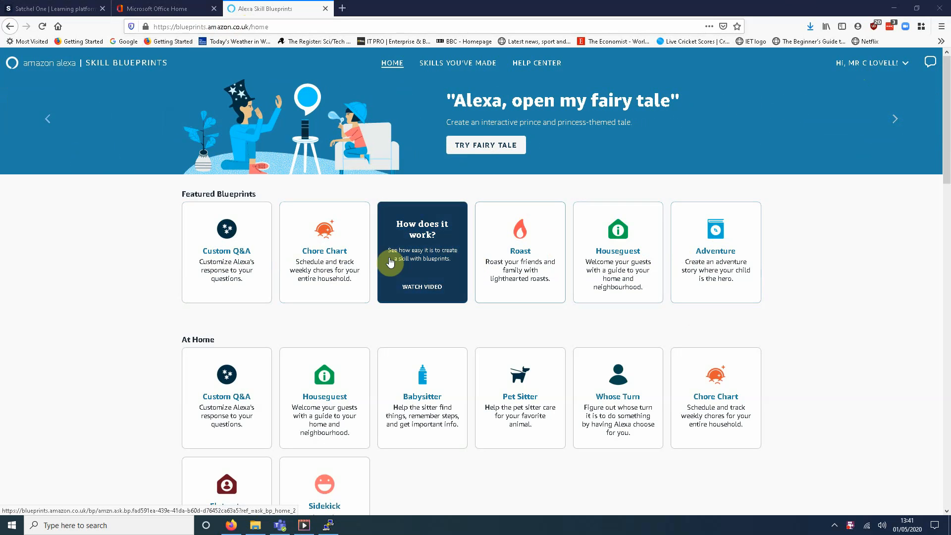
scroll("down", 3)
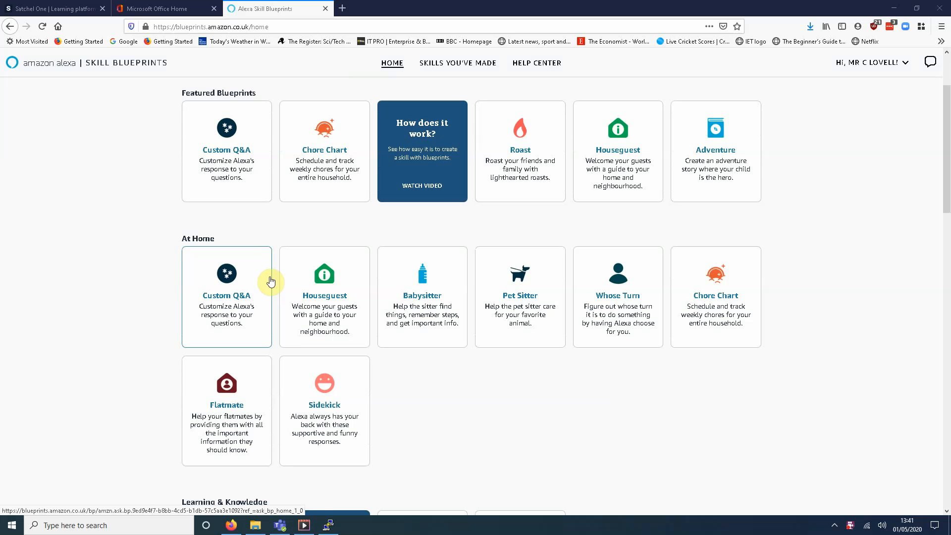
mouse_move(307, 301)
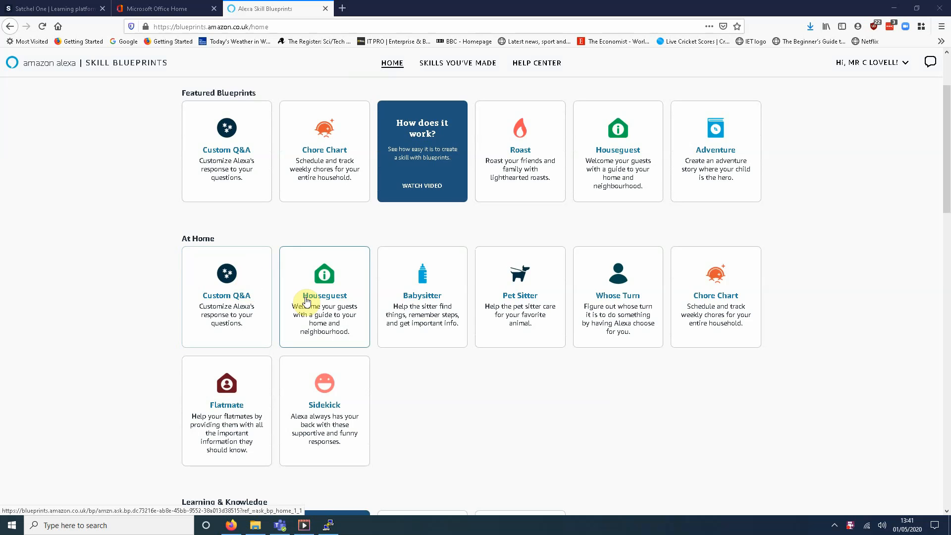
mouse_move(337, 159)
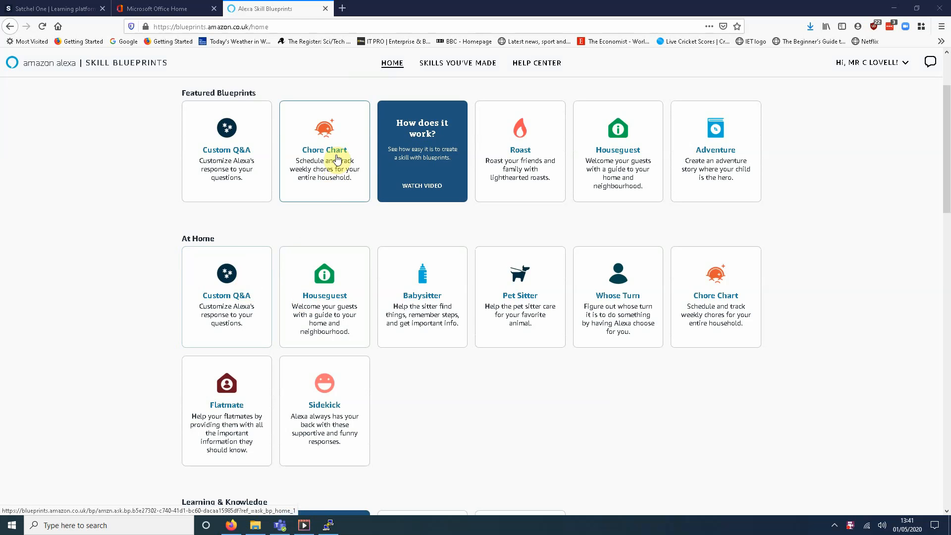
mouse_move(324, 180)
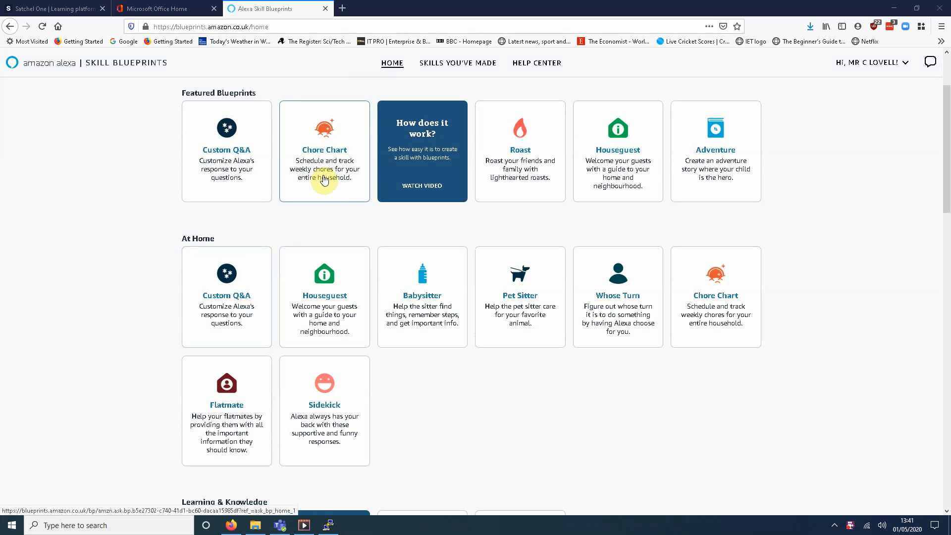
mouse_move(363, 275)
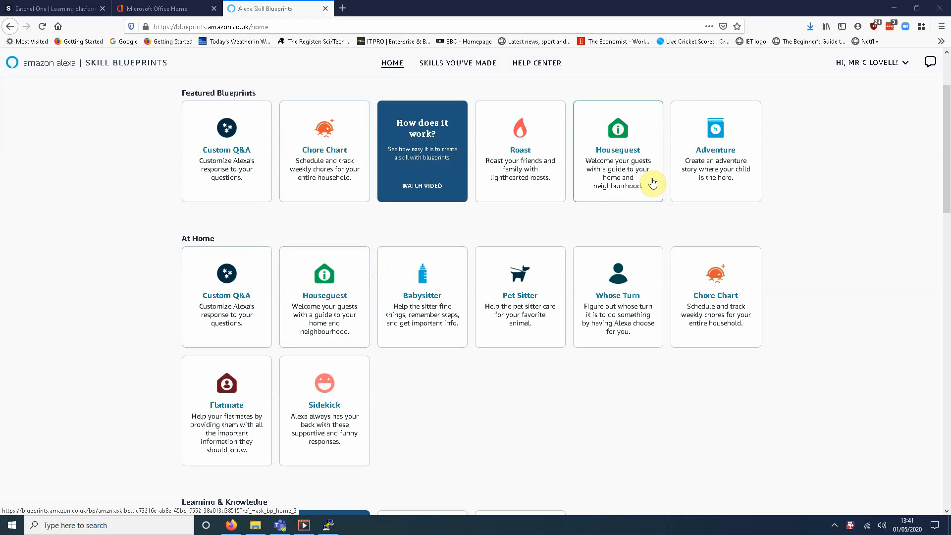
mouse_move(725, 180)
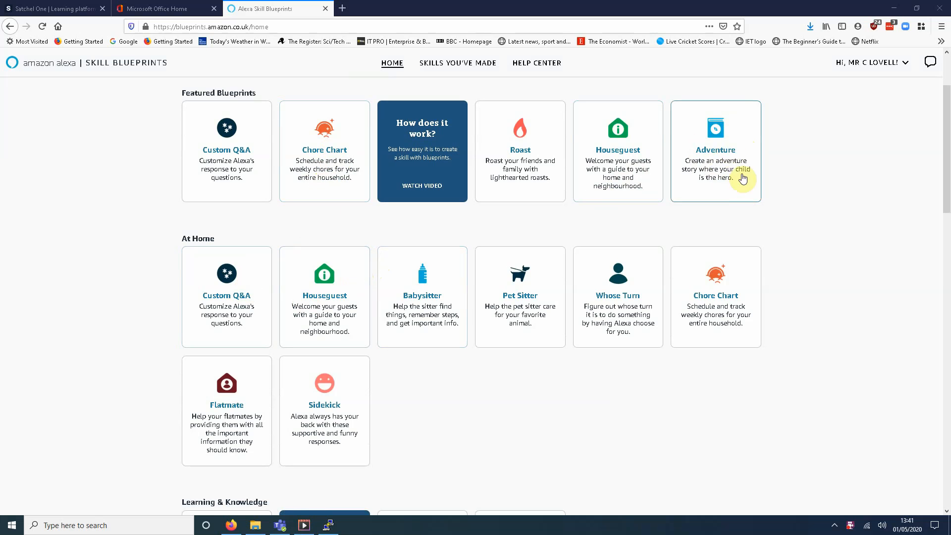
mouse_move(703, 143)
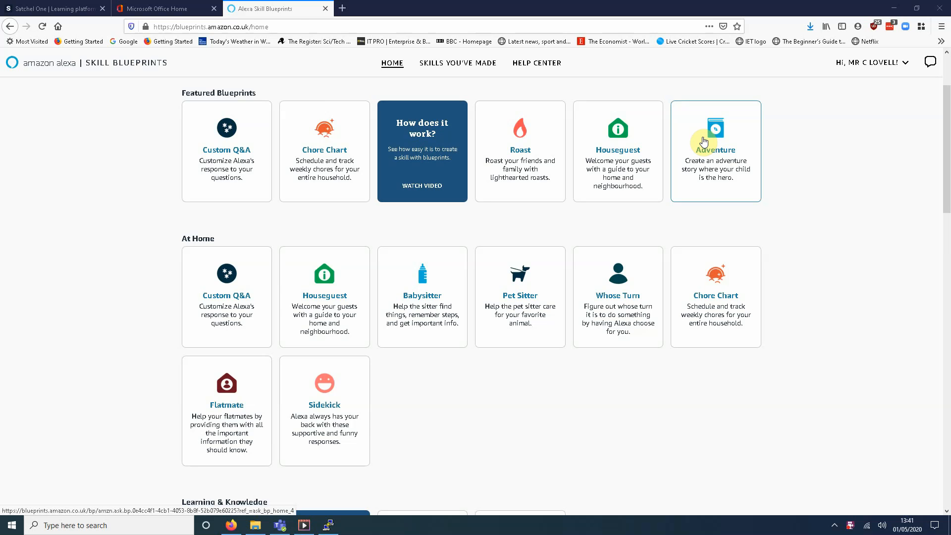
mouse_move(140, 246)
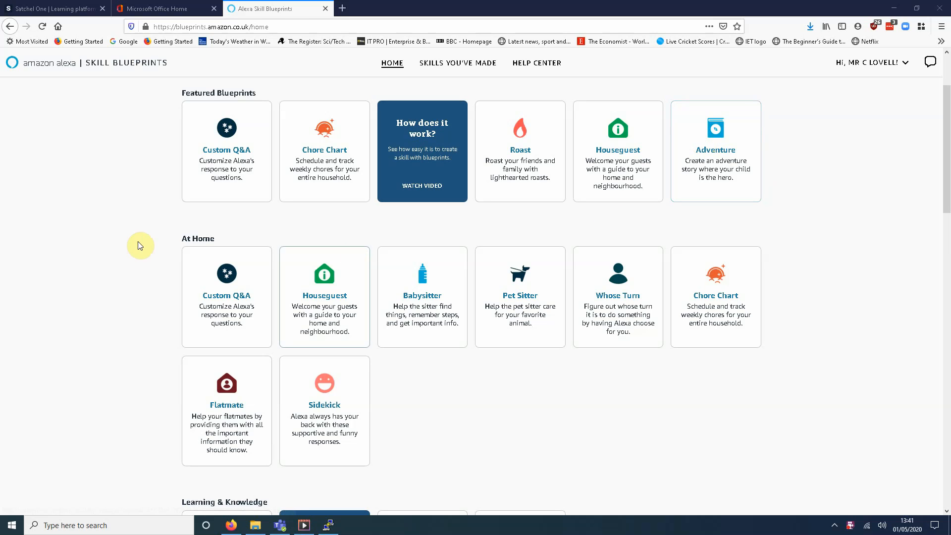
scroll("down", 3)
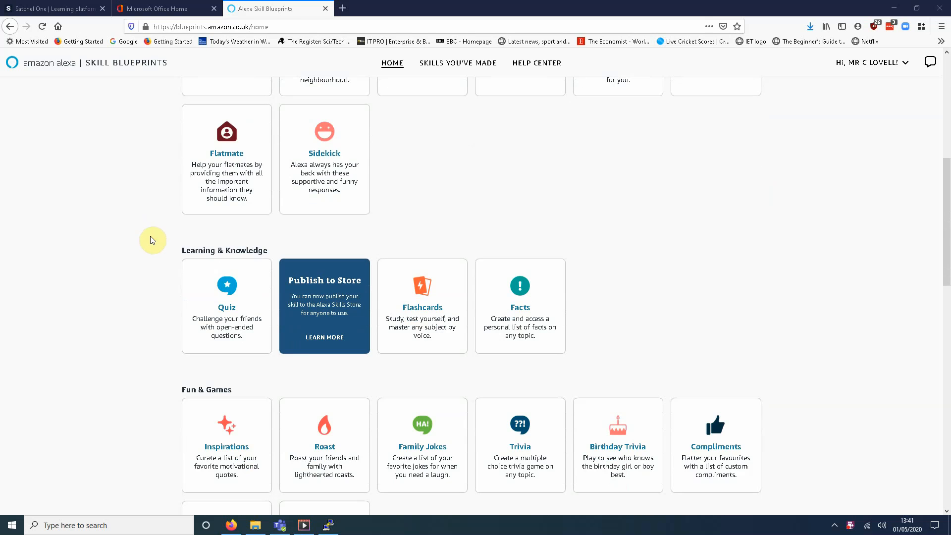
scroll("down", 3)
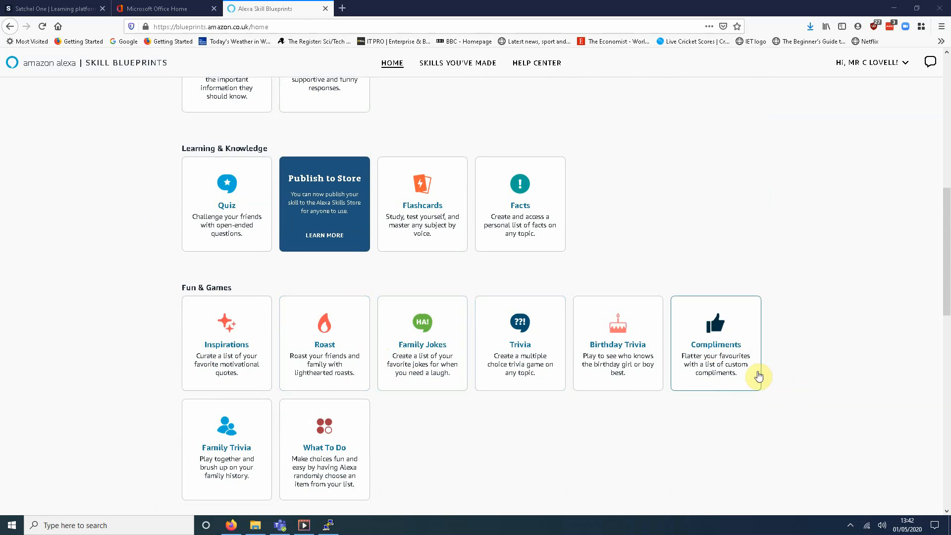
mouse_move(715, 361)
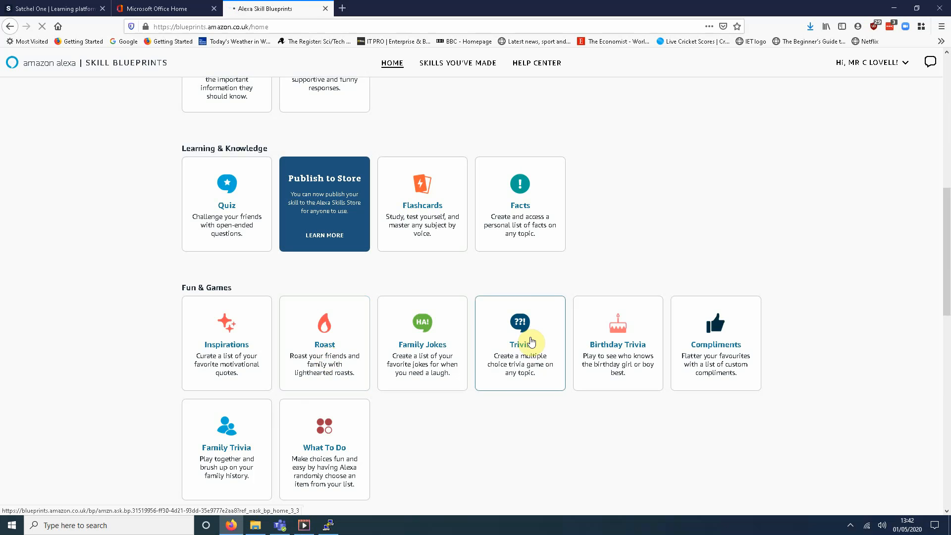
Step: Open the Roast blueprint's details and choose Make Your Own
left_click(325, 342)
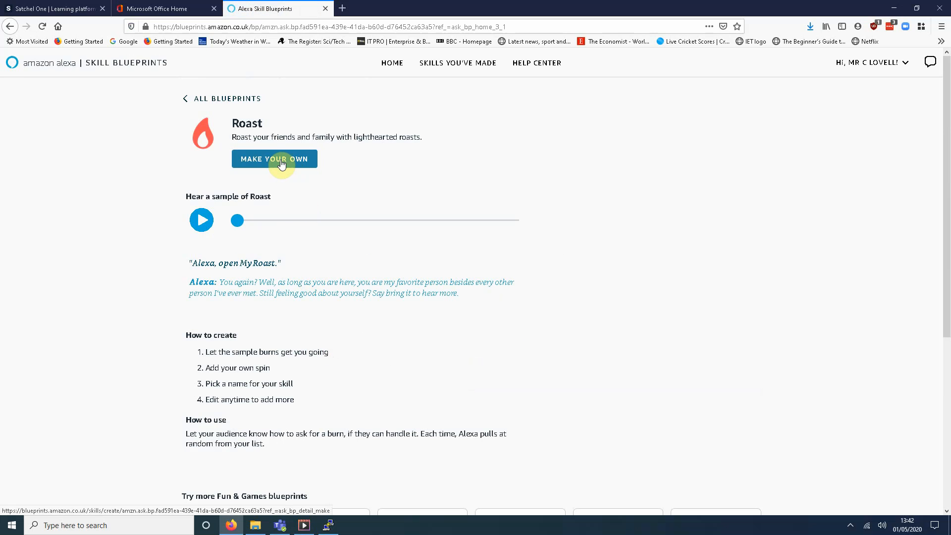
left_click(275, 159)
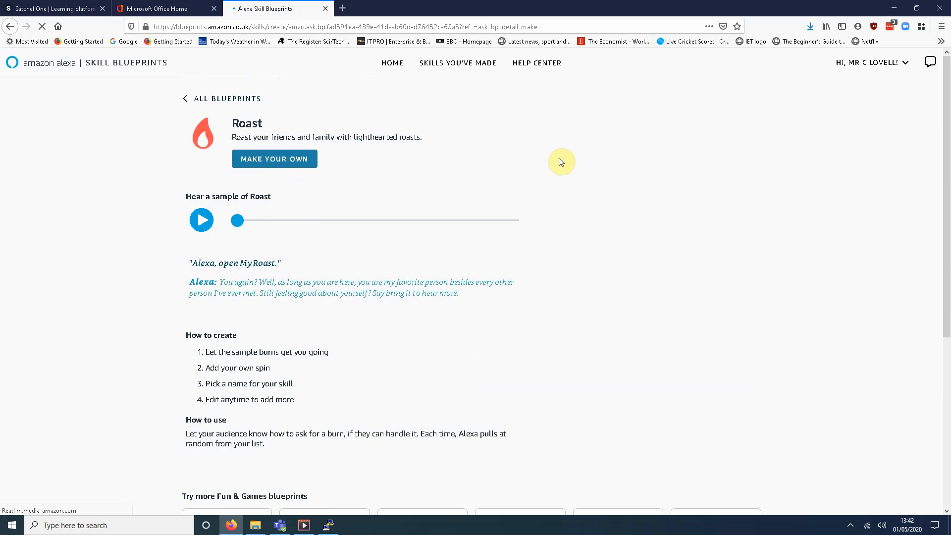
left_click(274, 159)
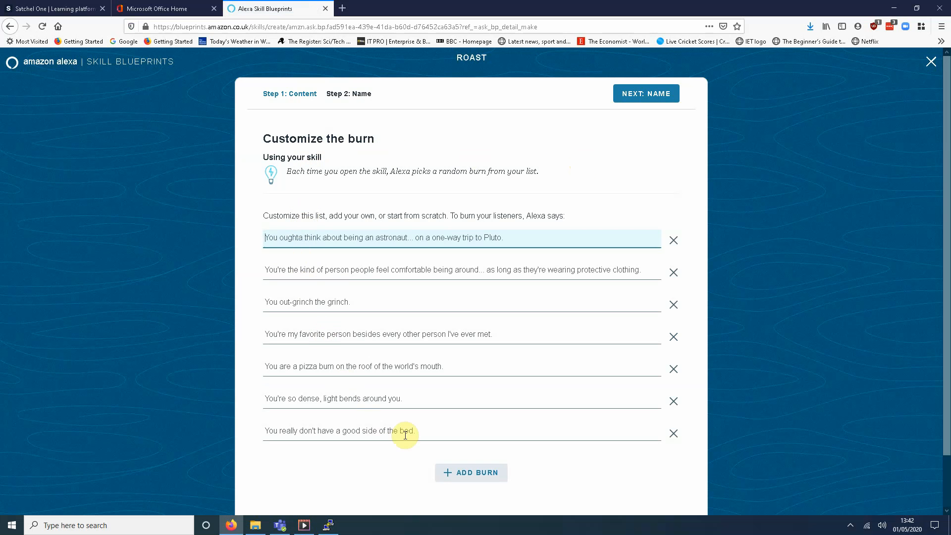
mouse_move(394, 289)
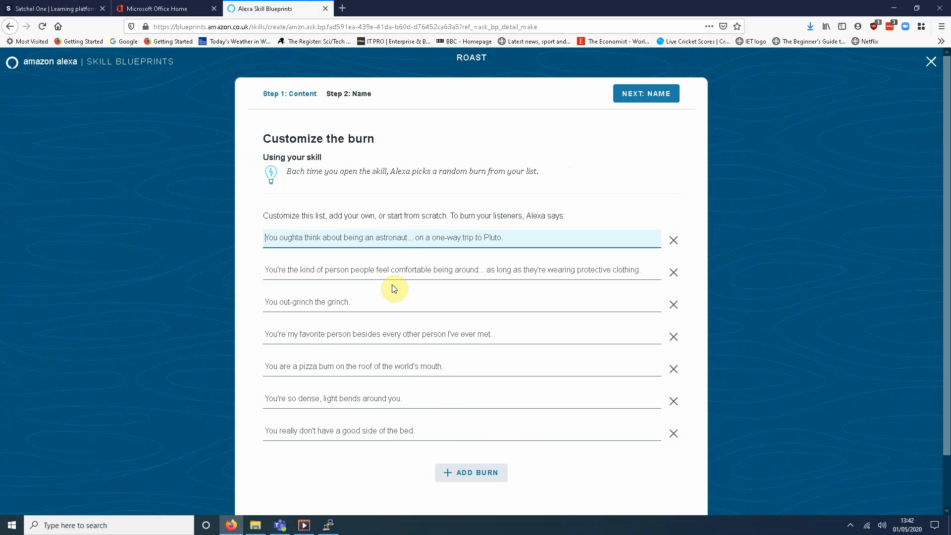
mouse_move(500, 257)
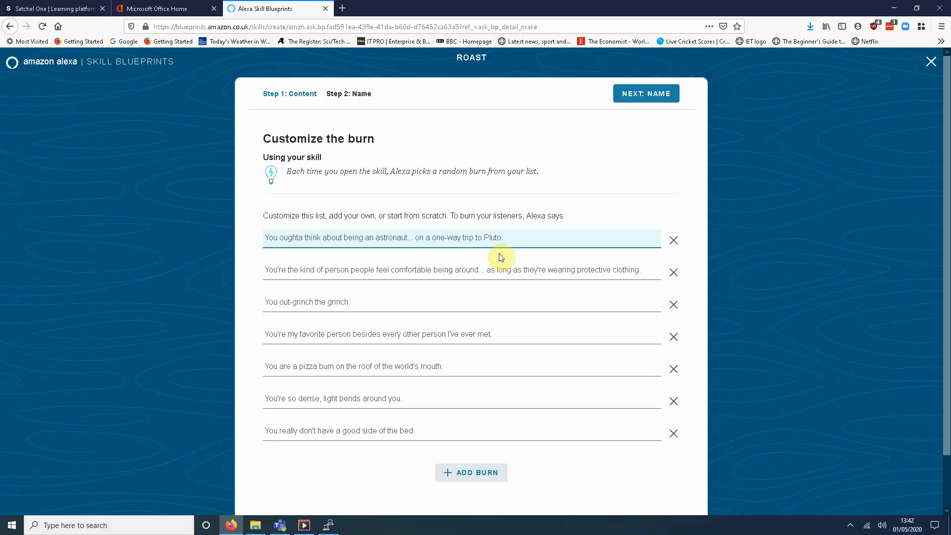
mouse_move(495, 384)
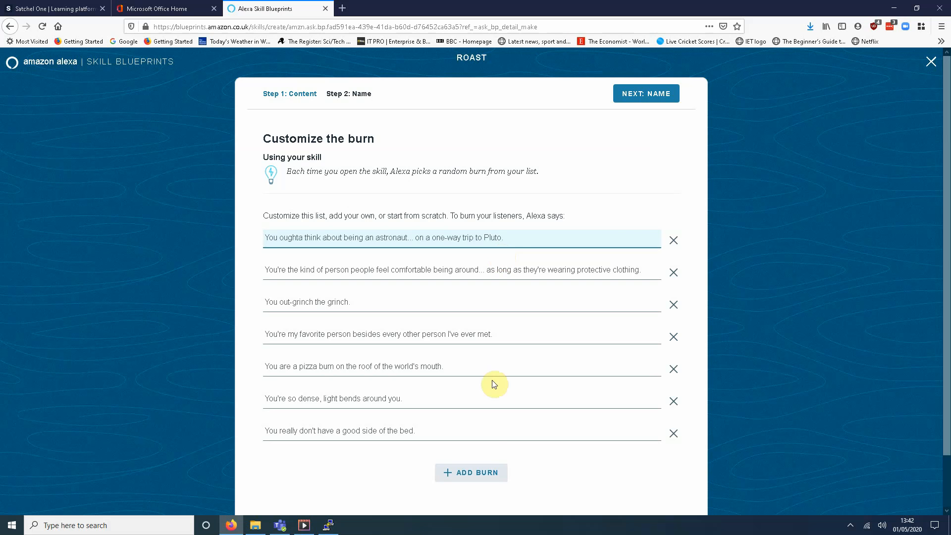
mouse_move(412, 367)
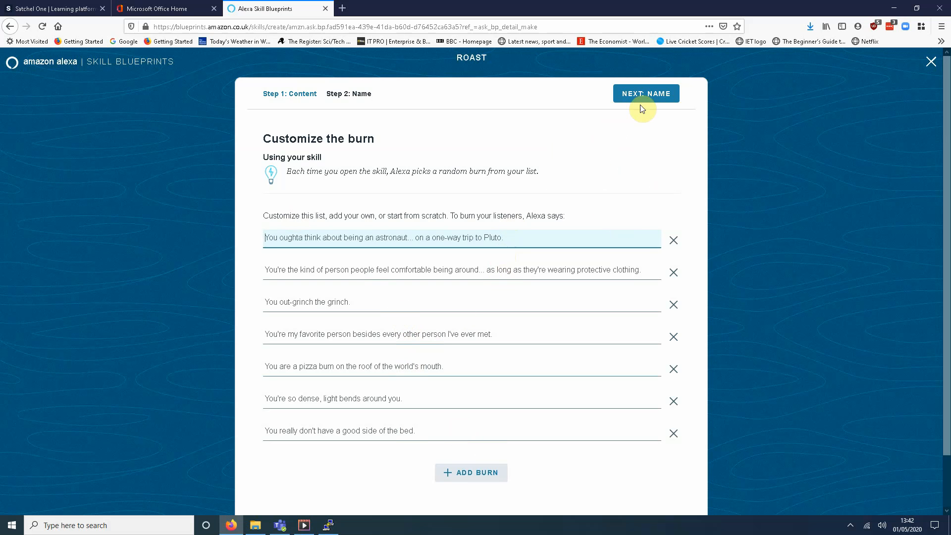
Step: Name the skill 'Mr Lovell Roast' and submit it for creation
left_click(646, 93)
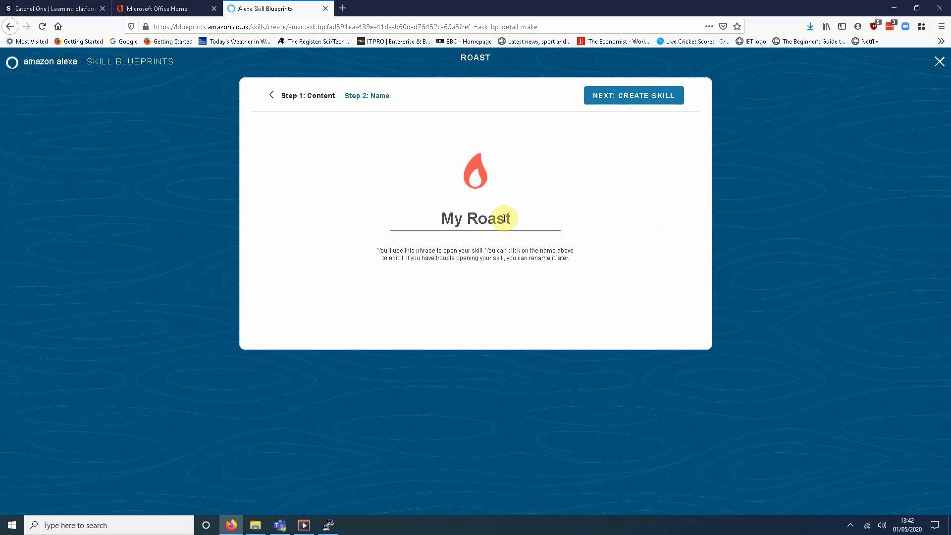
left_click(457, 223)
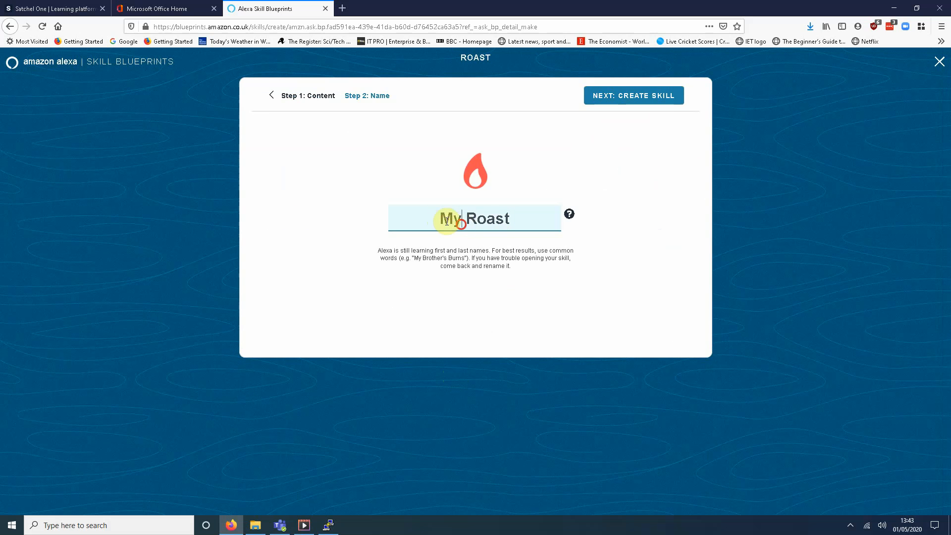
type("MR")
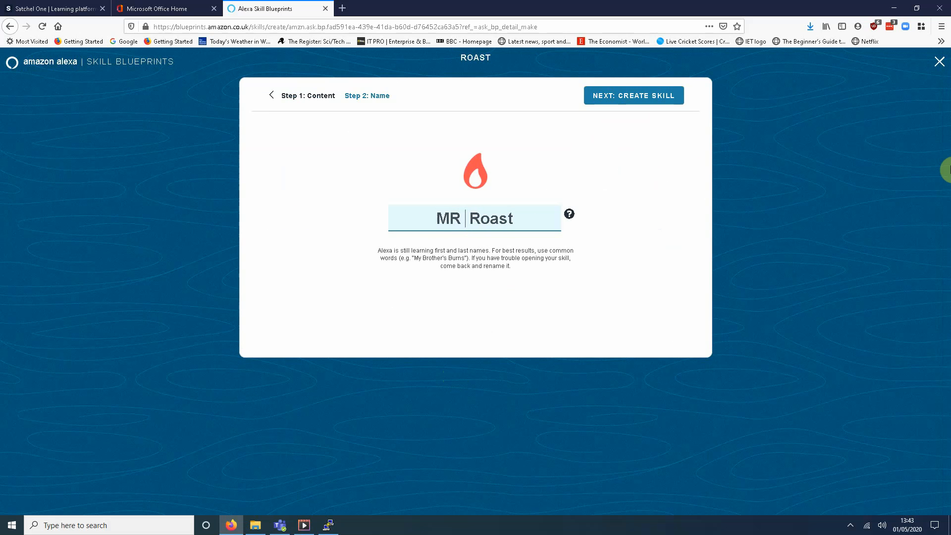
type("Mr")
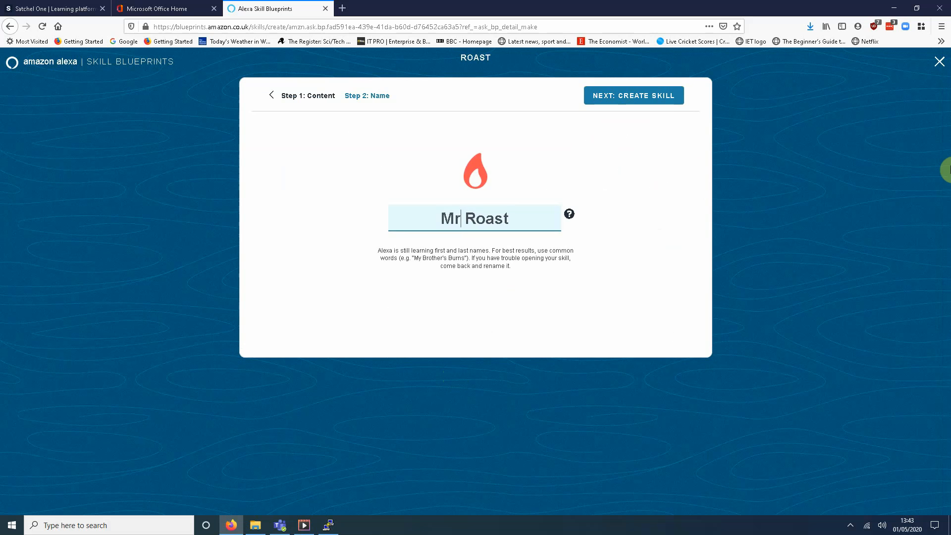
type("Lovell")
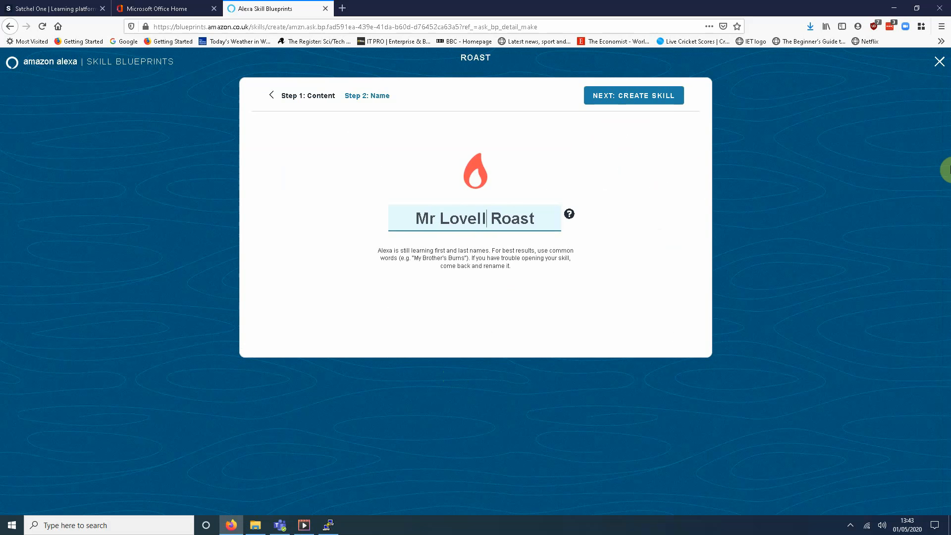
left_click(634, 96)
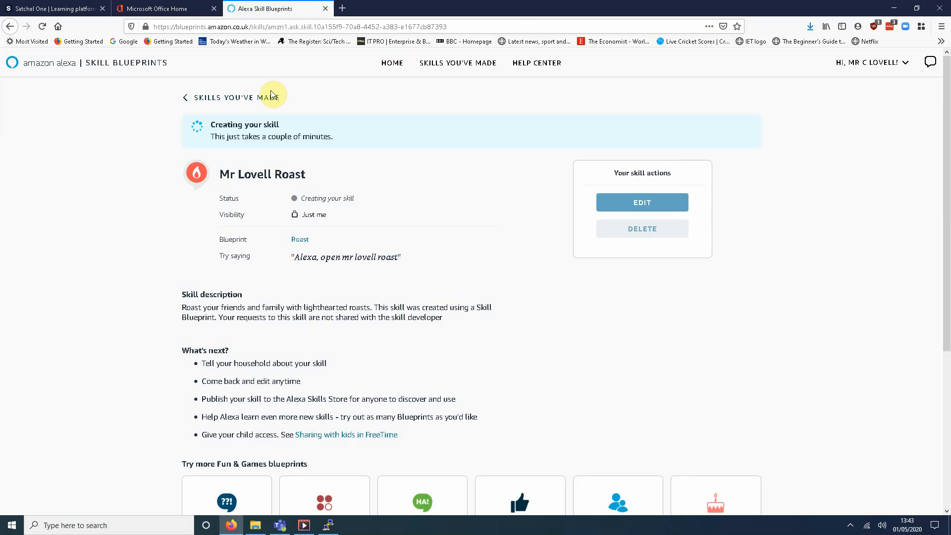
mouse_move(341, 117)
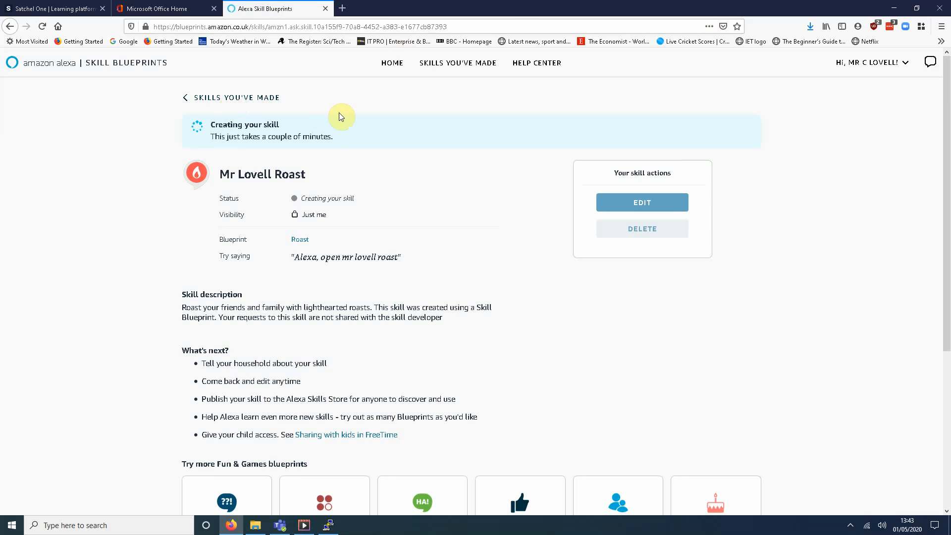
mouse_move(301, 121)
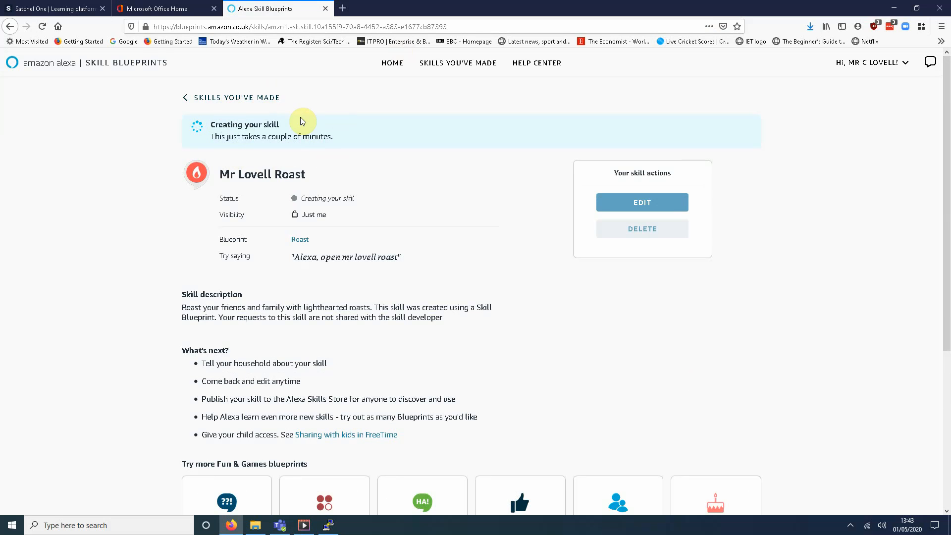
mouse_move(309, 163)
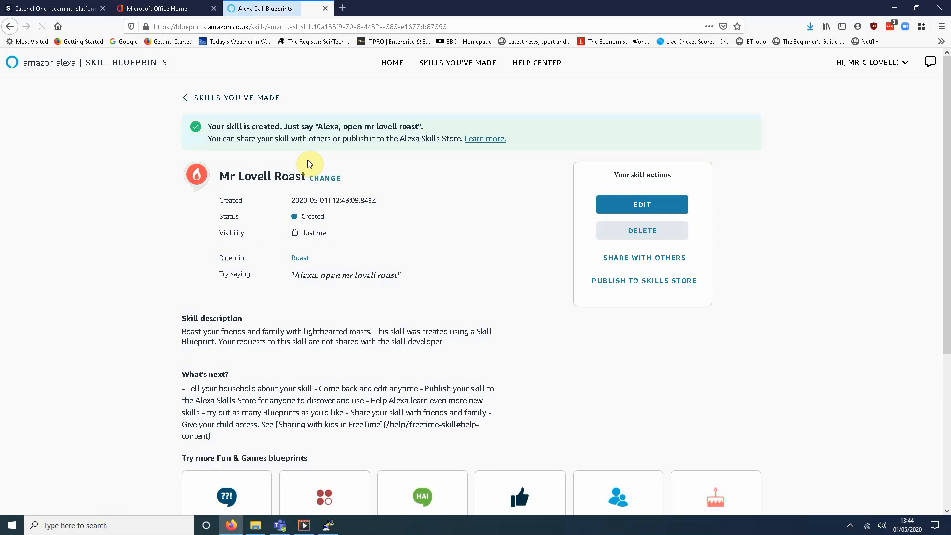
Step: Switch to the Project_Schedule.pdf browser tab showing the NEA schedule
left_click(36, 27)
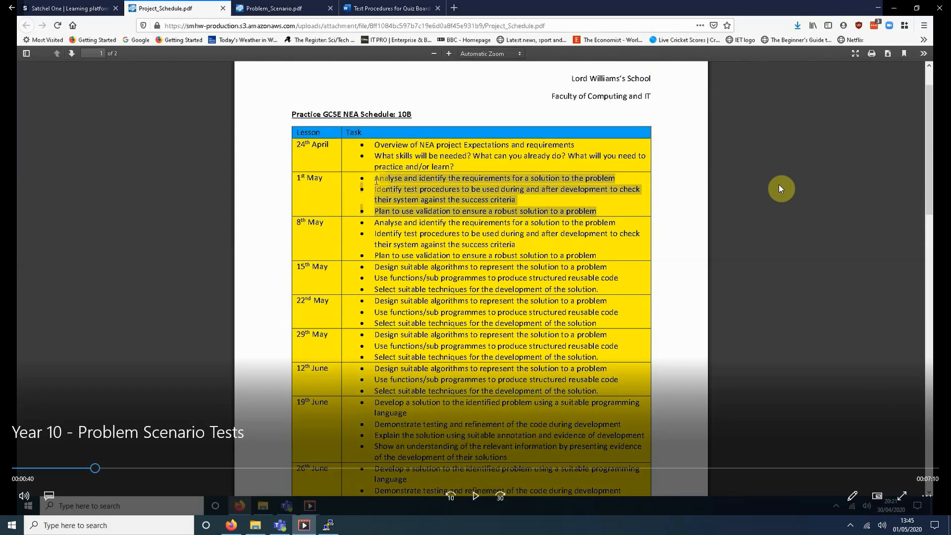
mouse_move(788, 13)
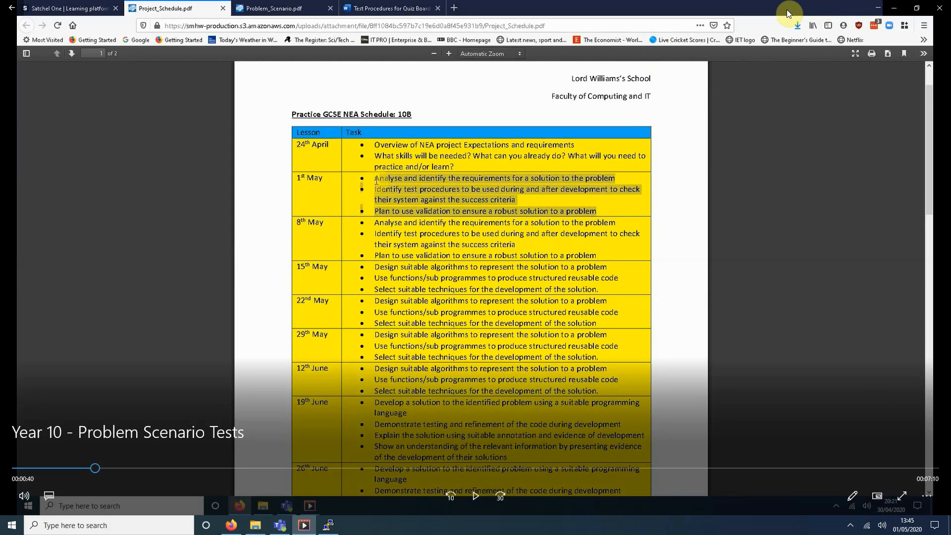